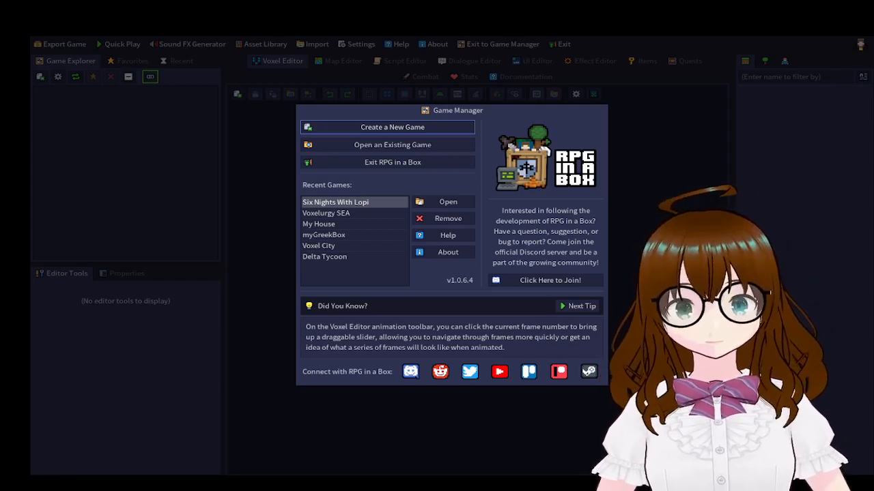
mouse_move(344, 172)
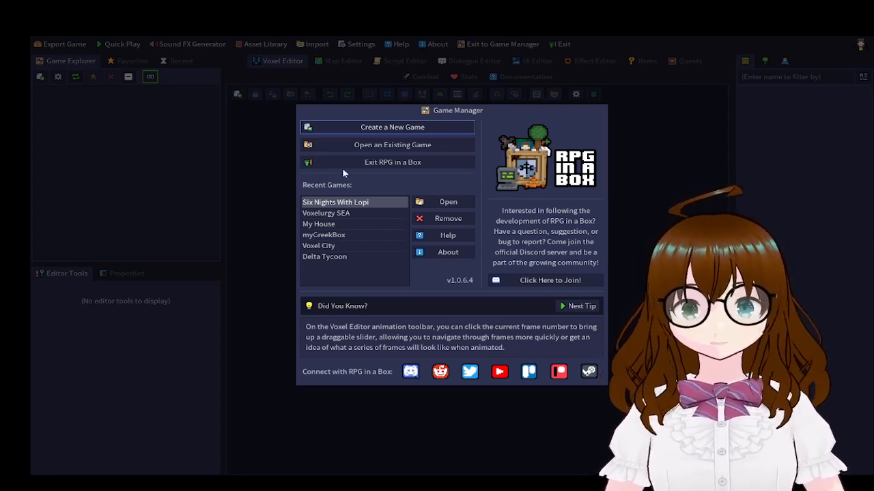
mouse_move(353, 267)
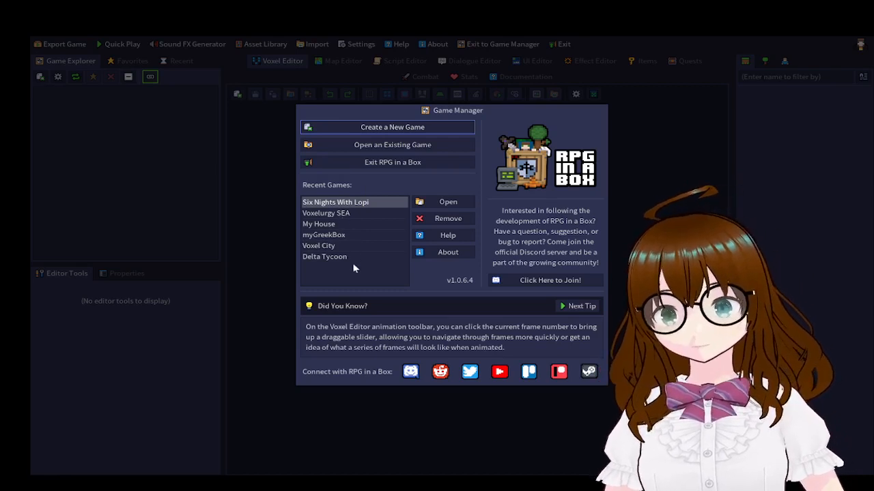
Step: Open the Six Nights With Lopi project from Recent Games in the Game Manager
click(326, 213)
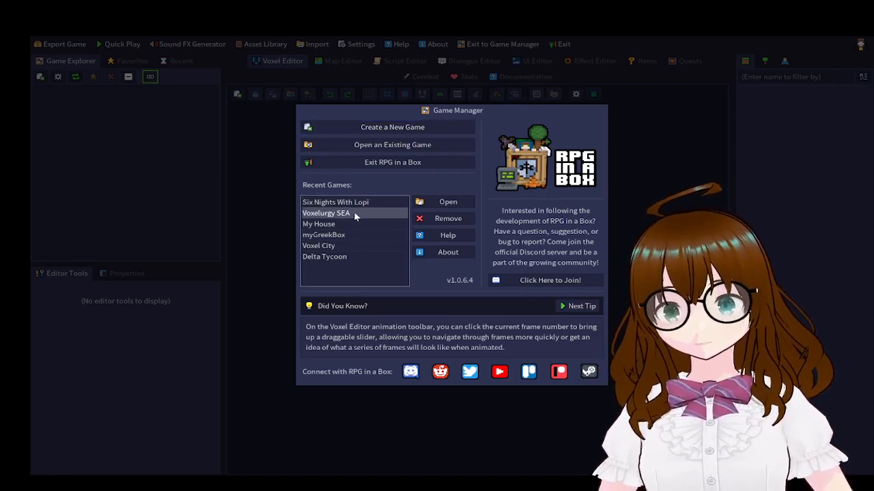
click(336, 202)
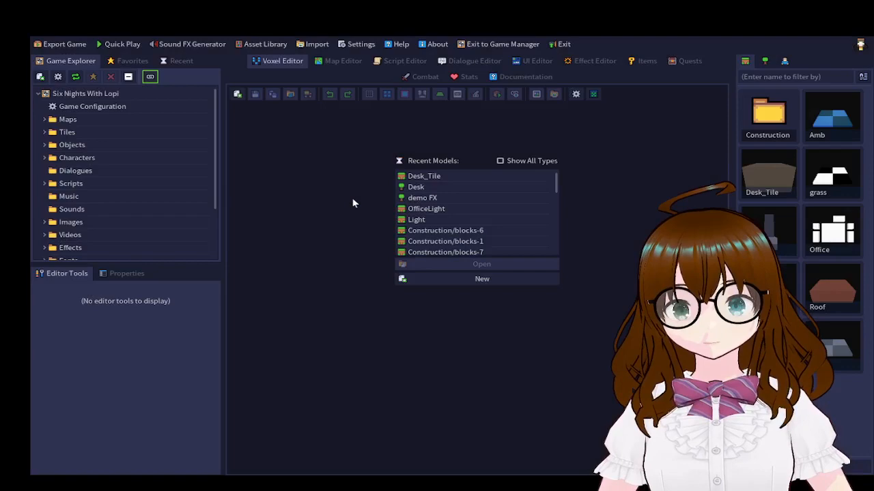
Step: Show the Script Editor listing recent scripts such as door lights and jumpscare
click(123, 44)
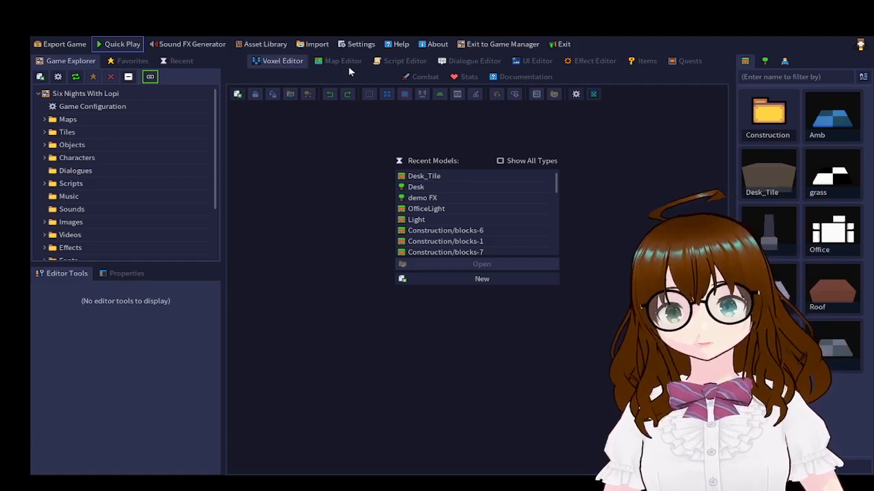
click(404, 61)
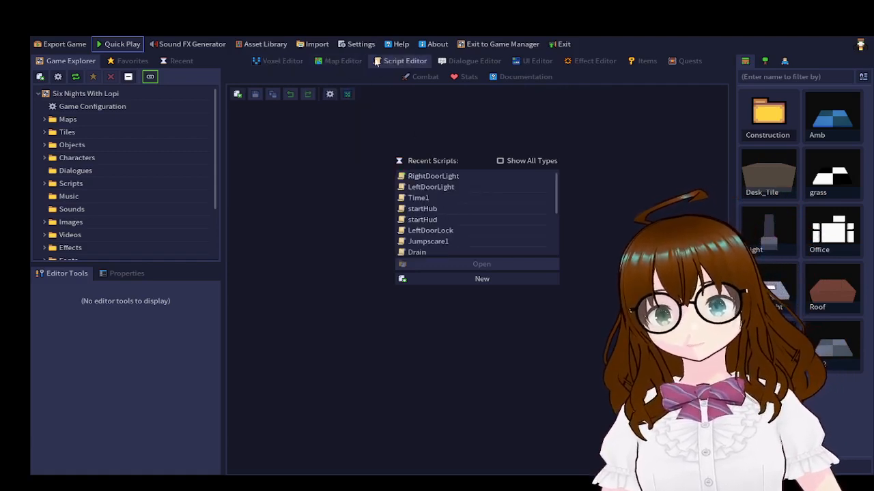
Step: Switch to the Map Editor and choose the Office map from Recent Maps
click(343, 60)
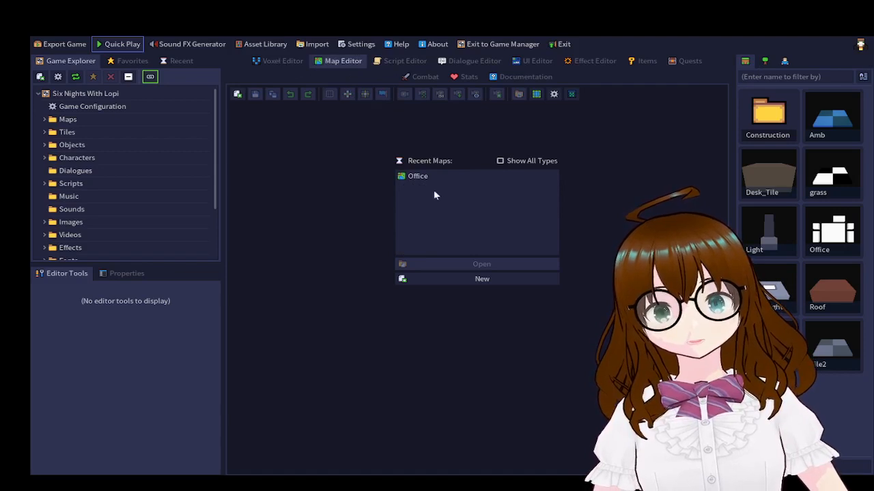
click(417, 176)
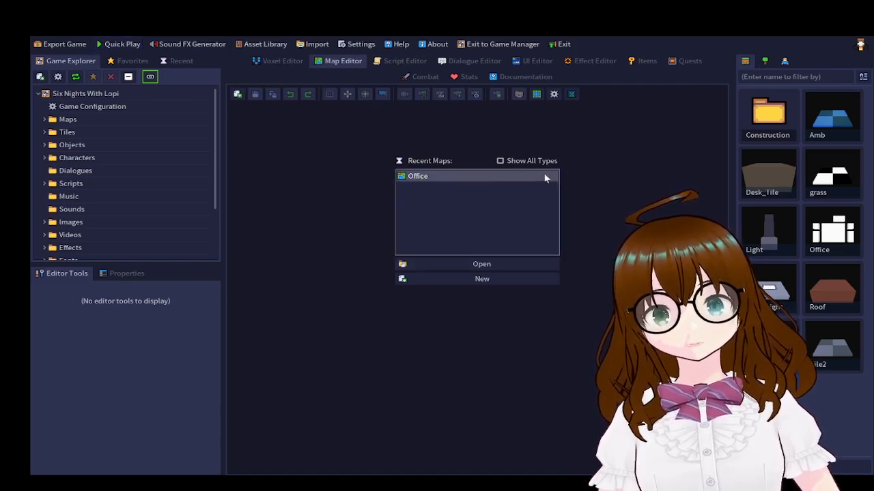
mouse_move(562, 227)
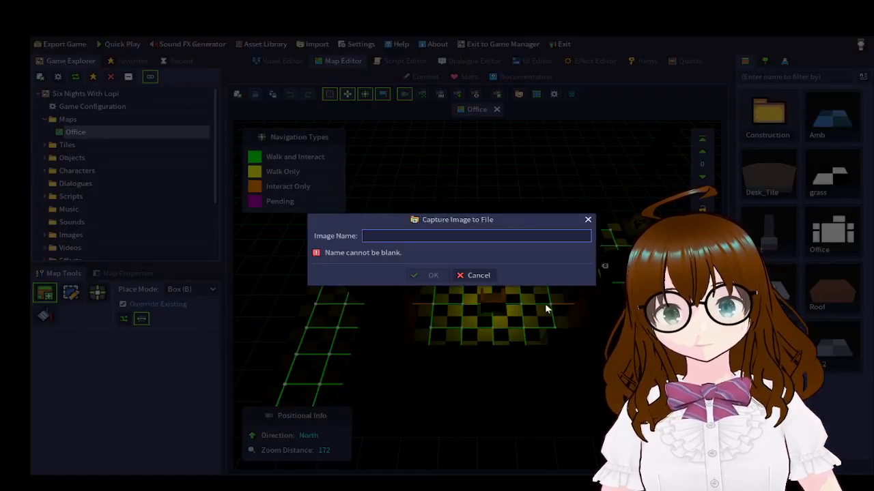
Step: Save the Office map capture as Chair.exe.png among the project's images
text(te)
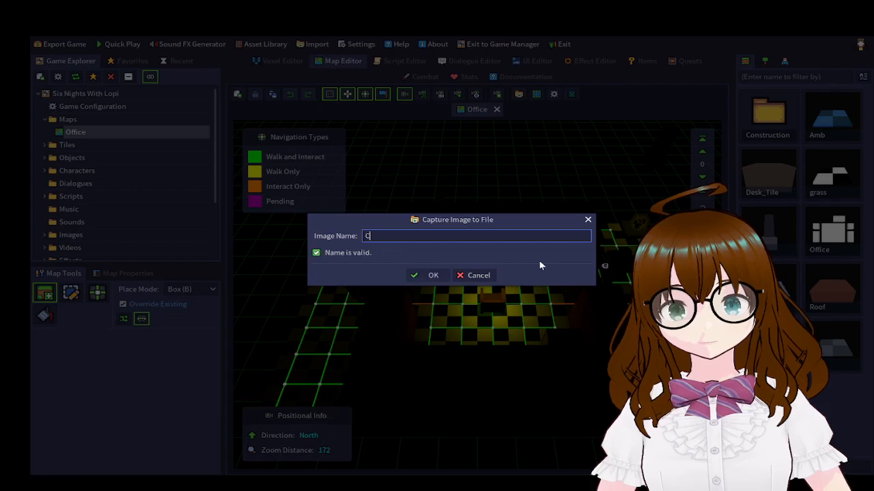
text(hair.ex)
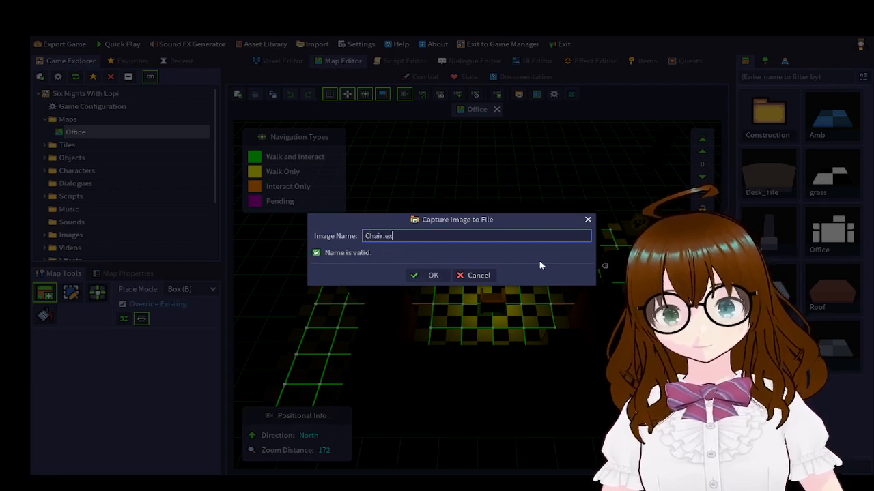
click(432, 276)
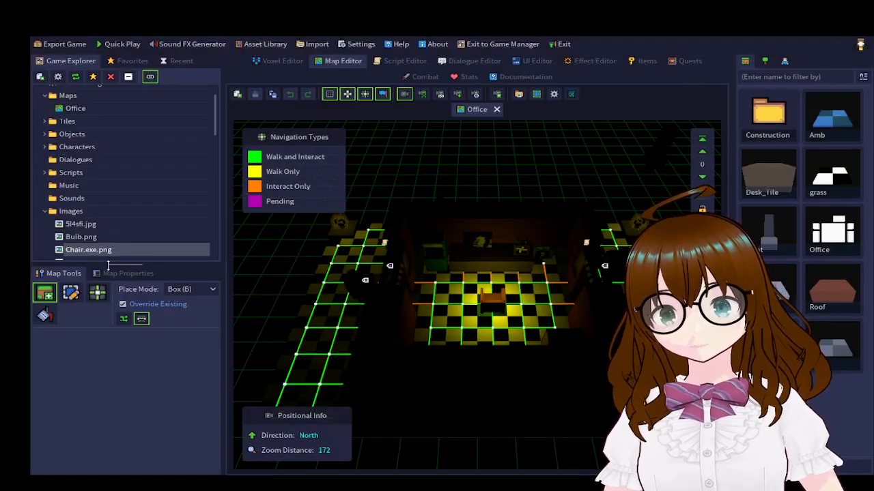